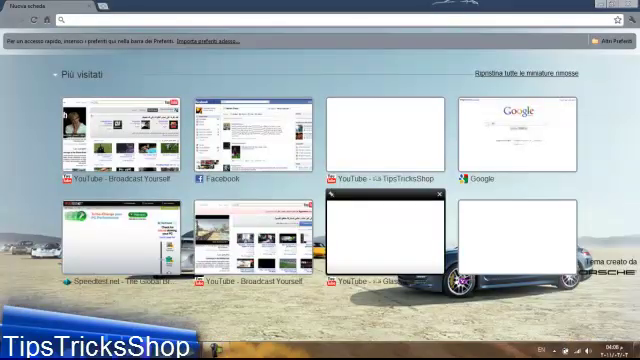
- Open the wrench menu's Opzioni (Options) from the Italian New Tab page
left_click(617, 22)
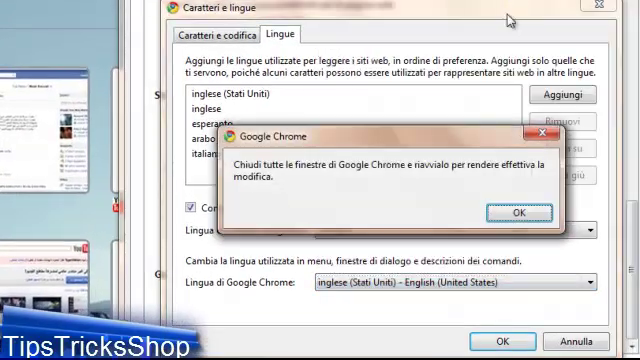
- Acknowledge the restart notice and confirm English in the Caratteri e lingue dialog
left_click(518, 213)
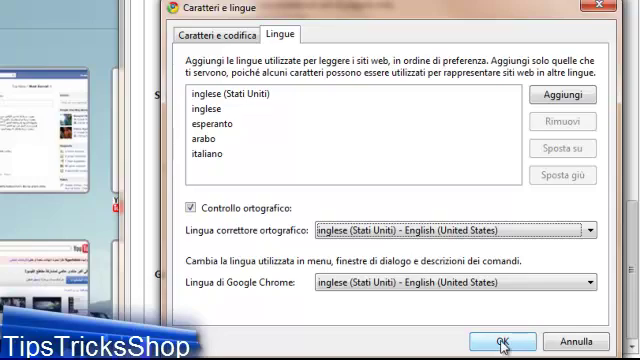
left_click(505, 341)
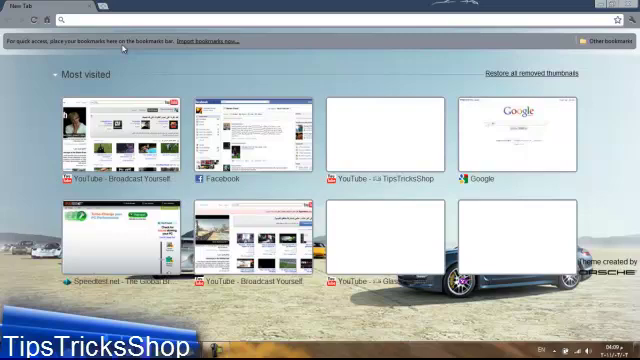